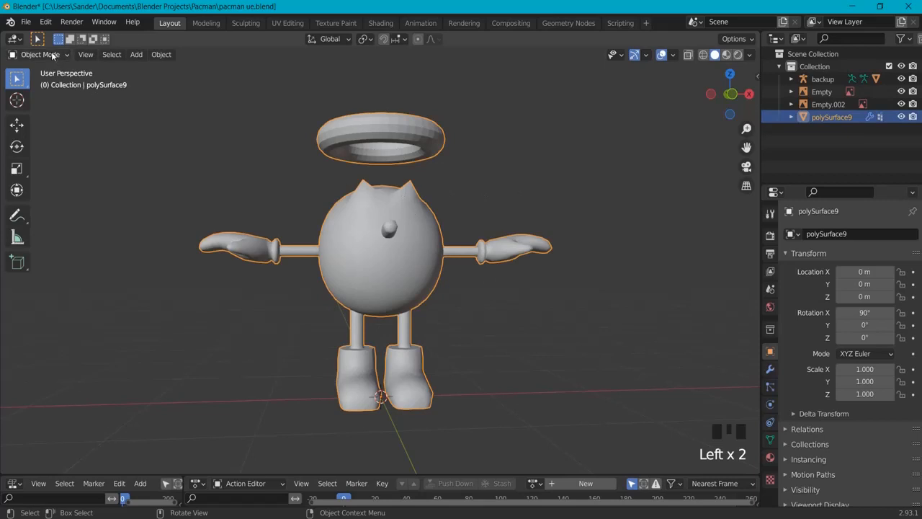
# Enter Edit Mode on the polySurface9 character mesh to expose its vertices
pyautogui.press('Tab')
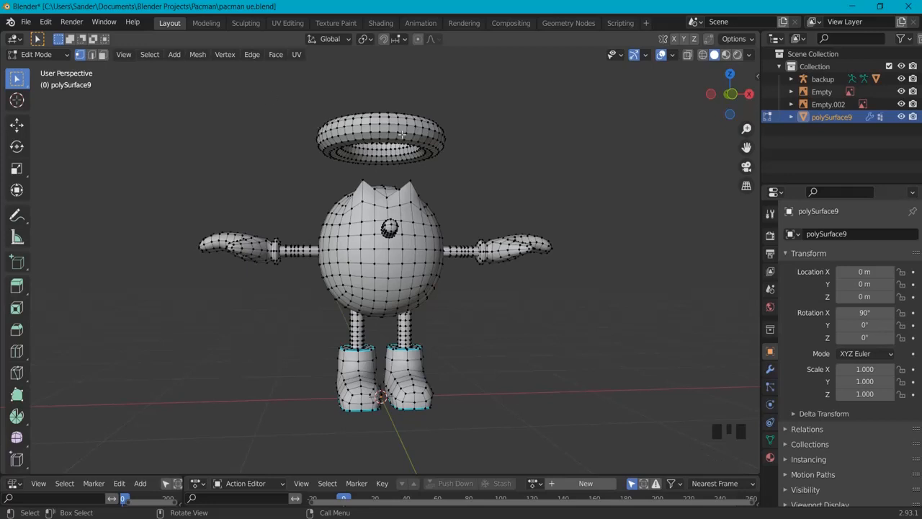
pyautogui.moveTo(407, 144)
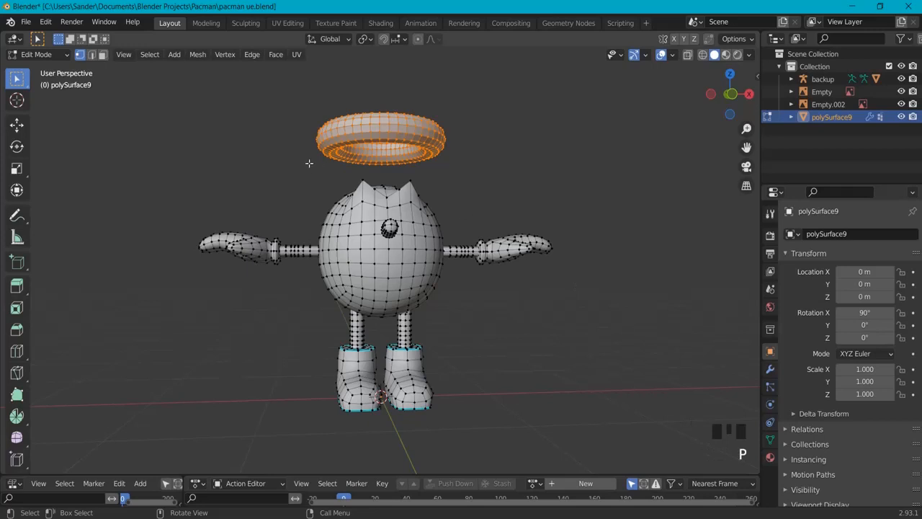
# Separate the selected halo into its own object, polySurface9.002, and return to Object Mode
pyautogui.press('p')
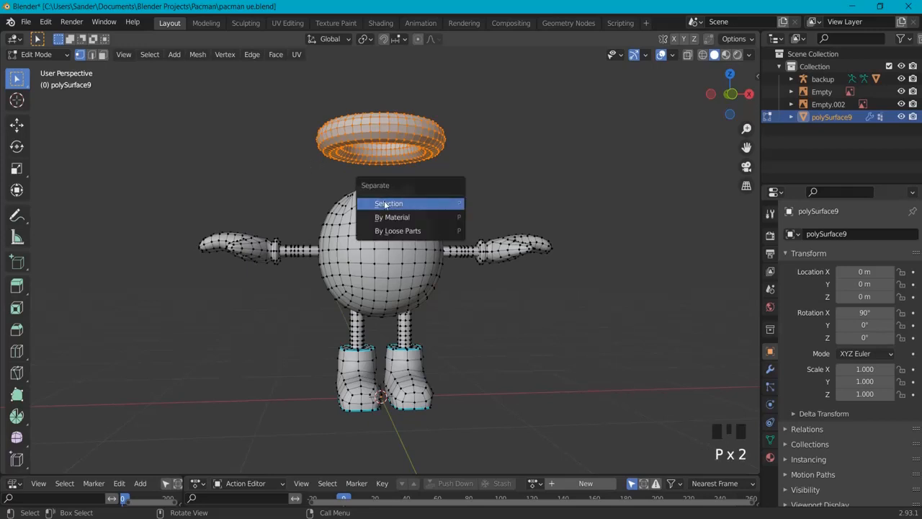
pyautogui.click(389, 203)
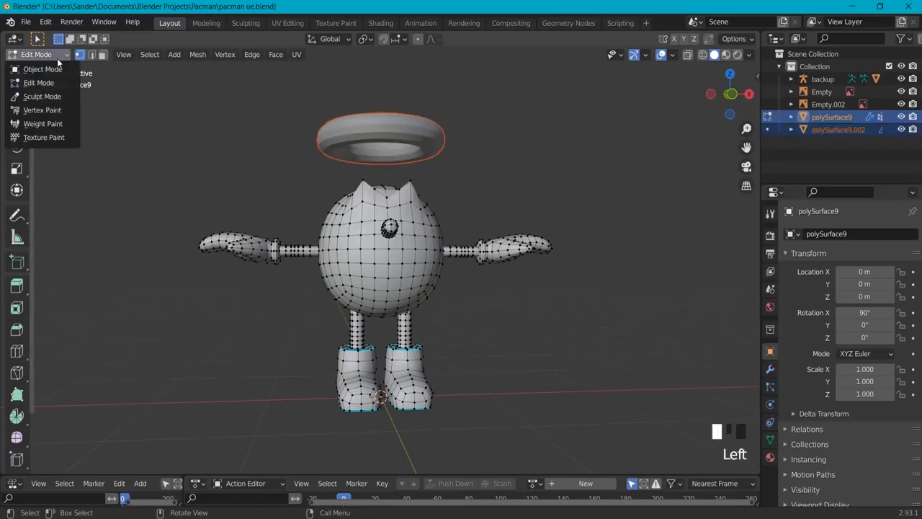
pyautogui.click(41, 68)
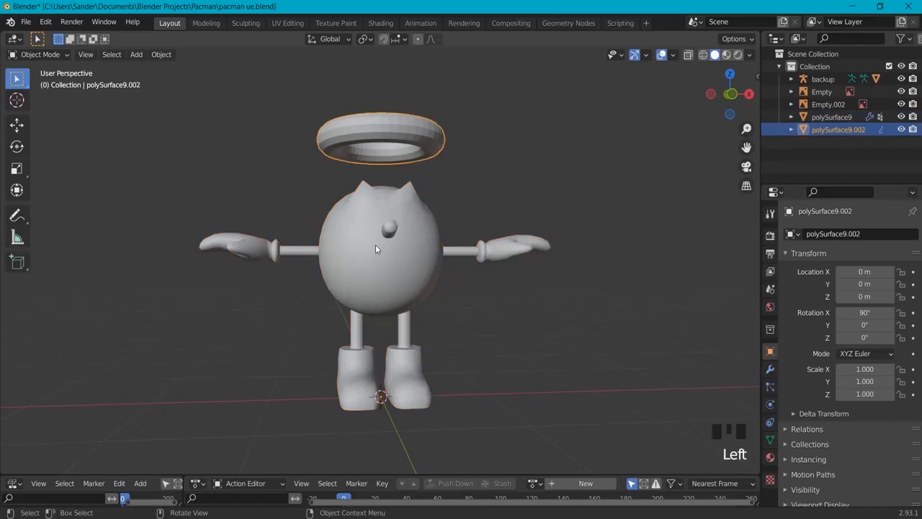
# Parent polySurface9.002 to the polySurface9 body with Ctrl+P Object, then orbit to check
pyautogui.click(425, 263)
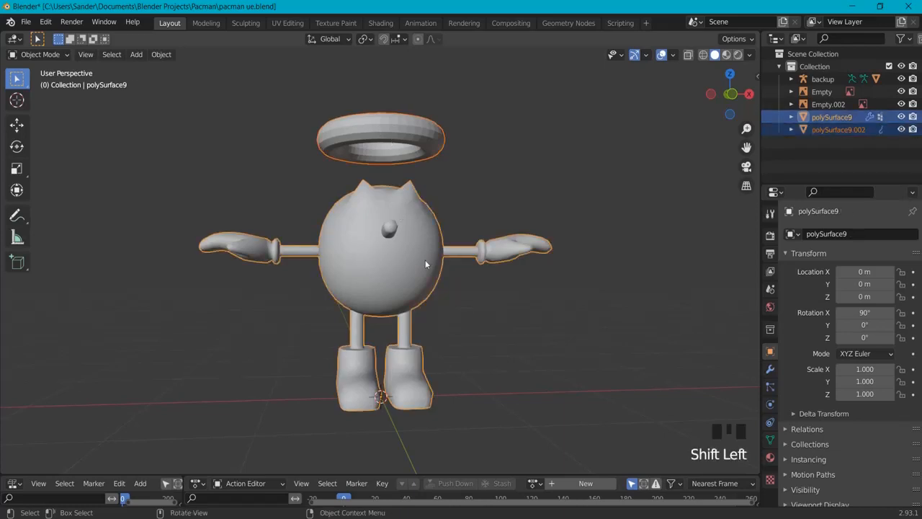
pyautogui.press('ctrl+p')
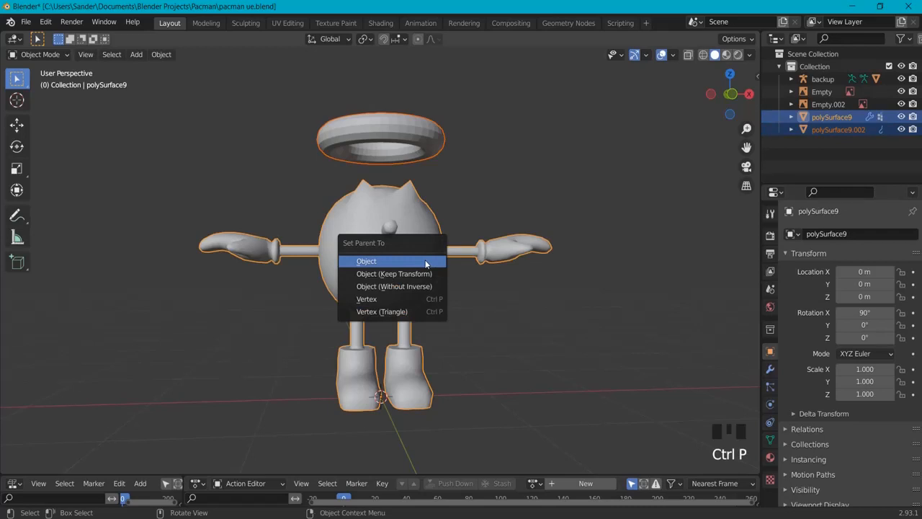
pyautogui.click(366, 261)
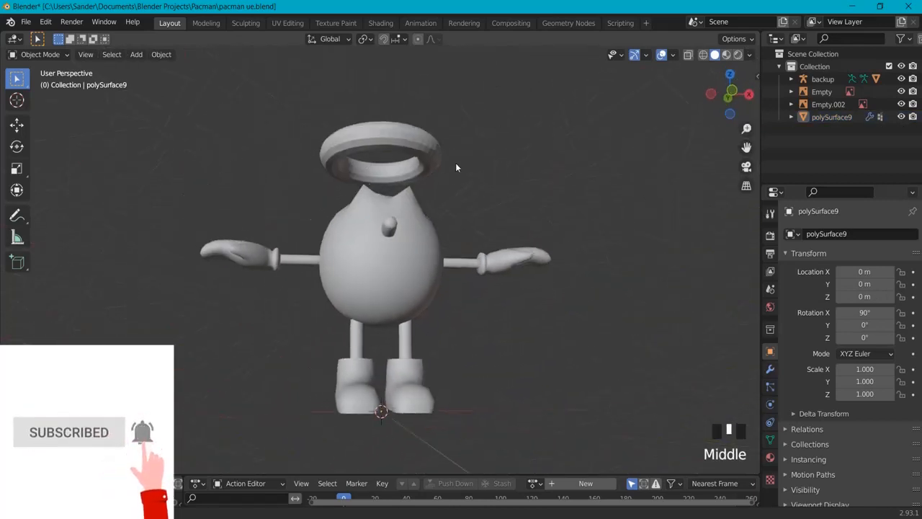
pyautogui.moveTo(455, 167); pyautogui.dragTo(506, 217)
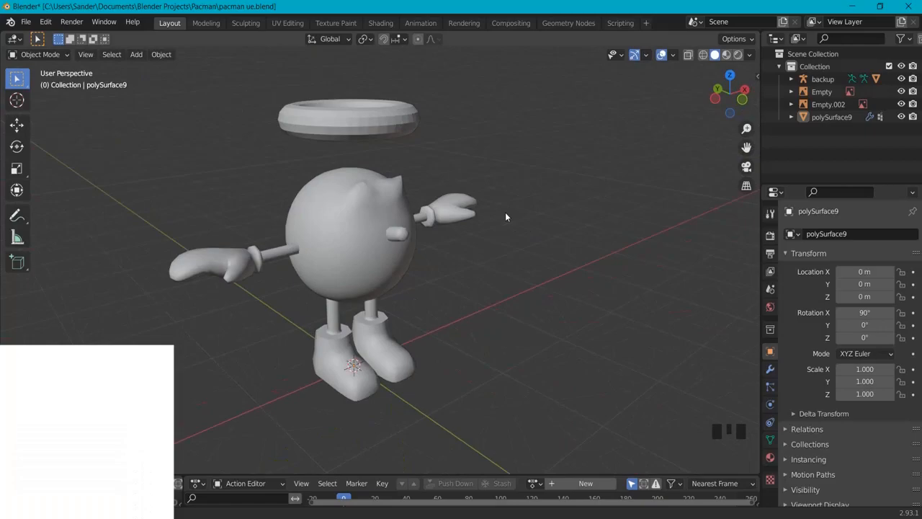